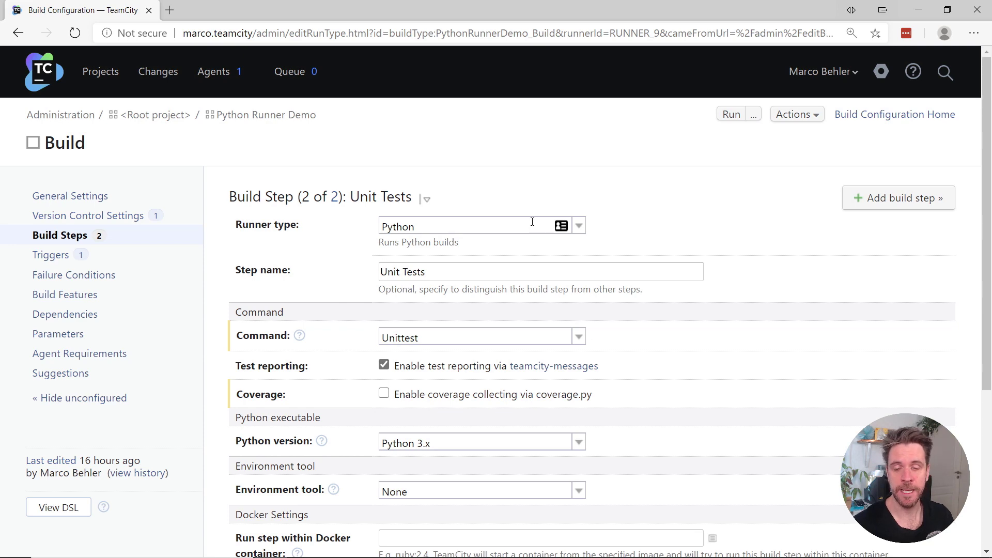
pyautogui.moveTo(659, 221)
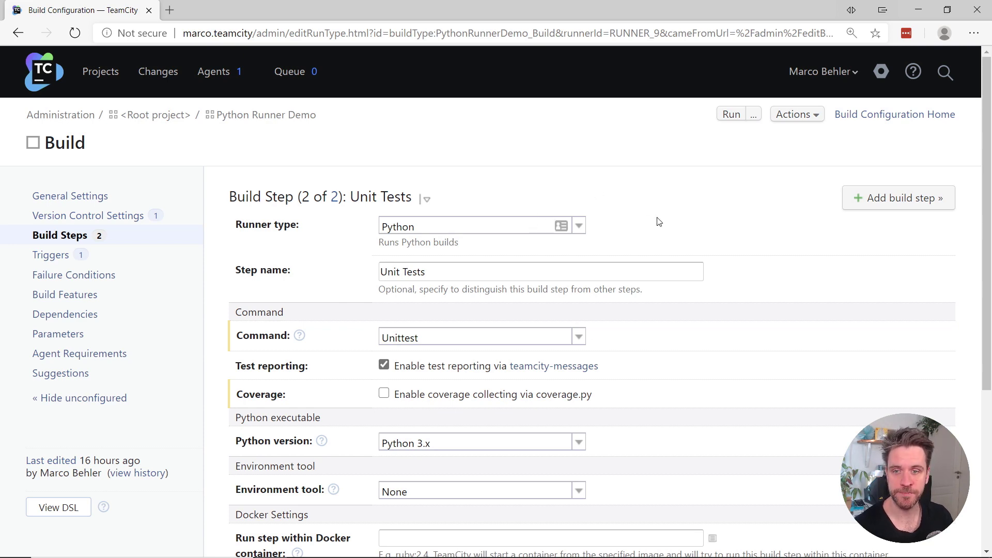
# Review the Unit Tests step's command (Unittest), Python version and environment tool (None) choices.
pyautogui.scroll(-3)
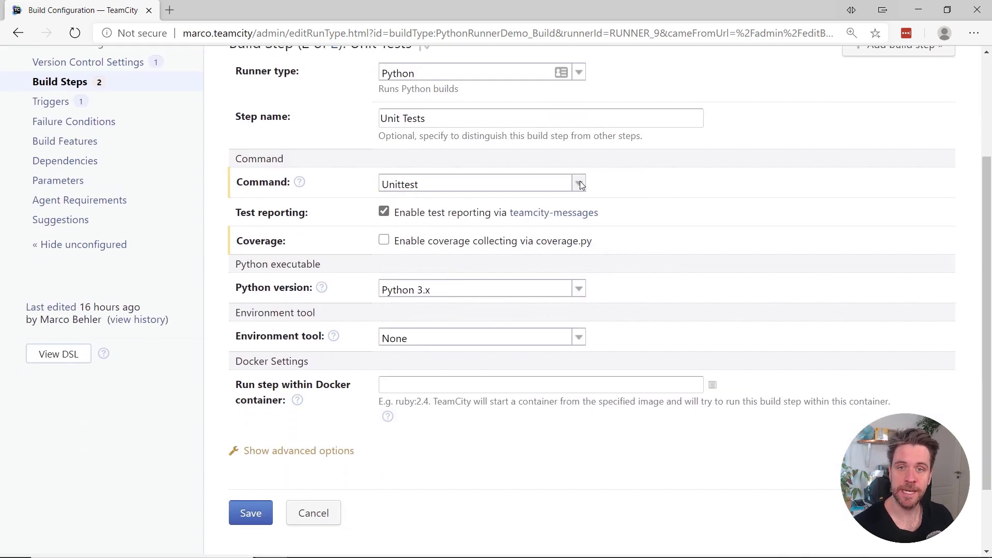
pyautogui.click(577, 184)
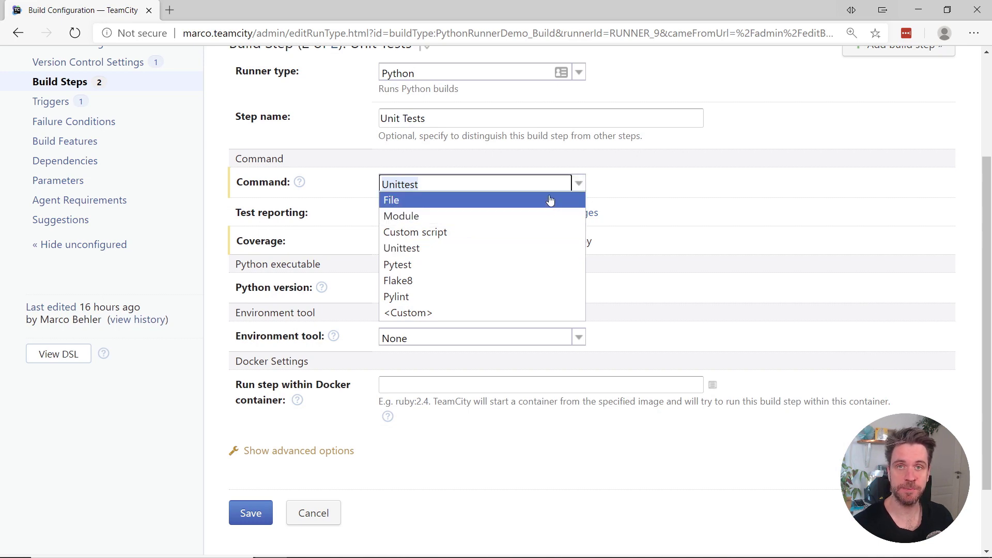
pyautogui.moveTo(540, 216)
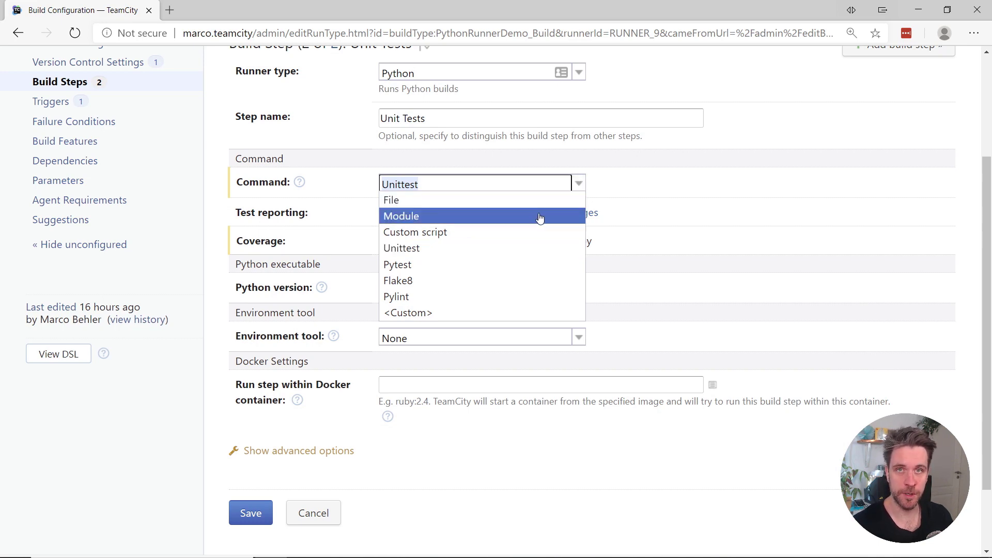
pyautogui.moveTo(538, 231)
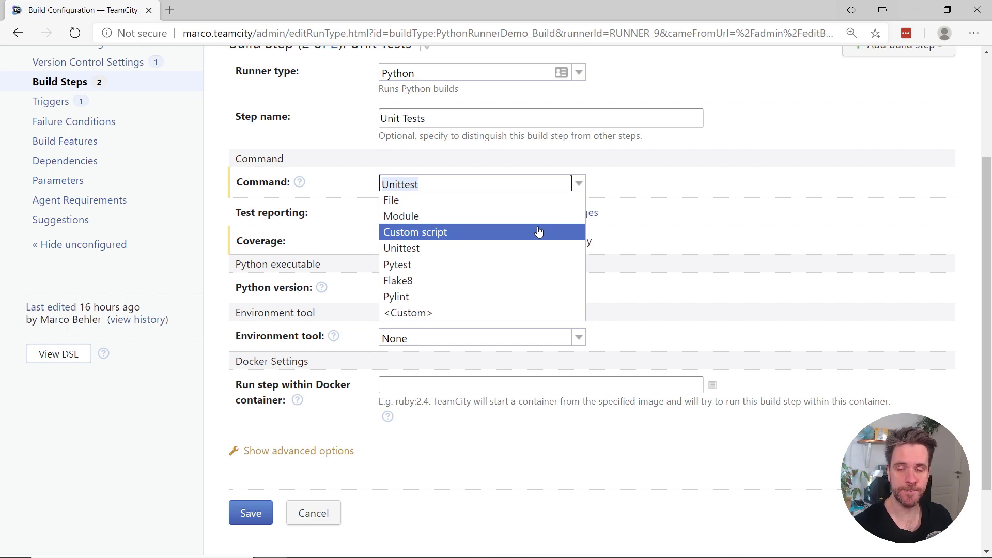
pyautogui.moveTo(531, 248)
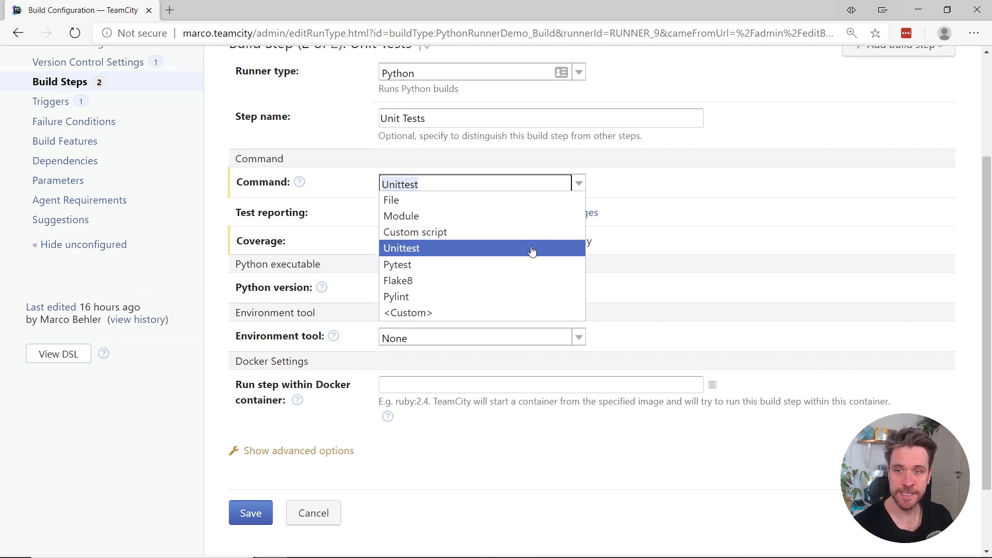
pyautogui.moveTo(528, 280)
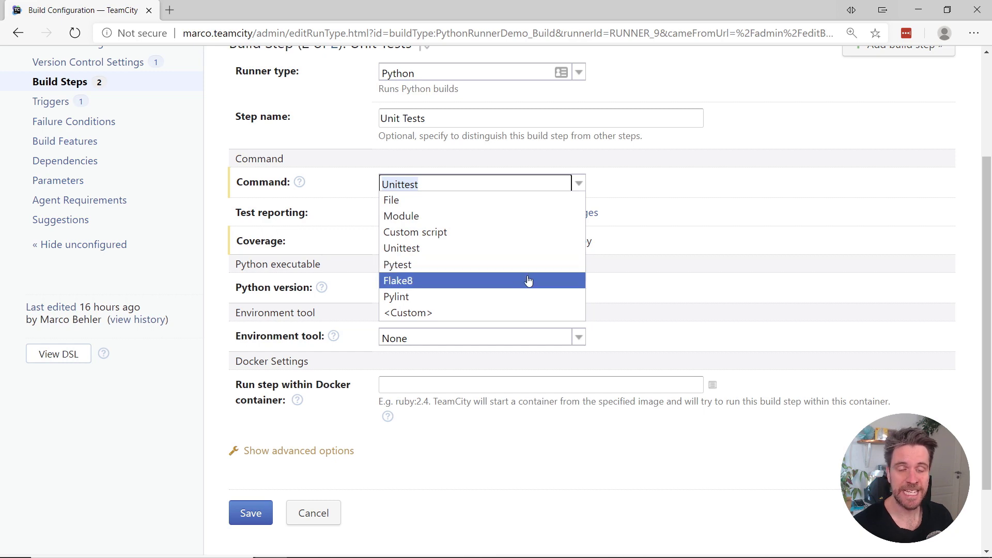
pyautogui.moveTo(528, 296)
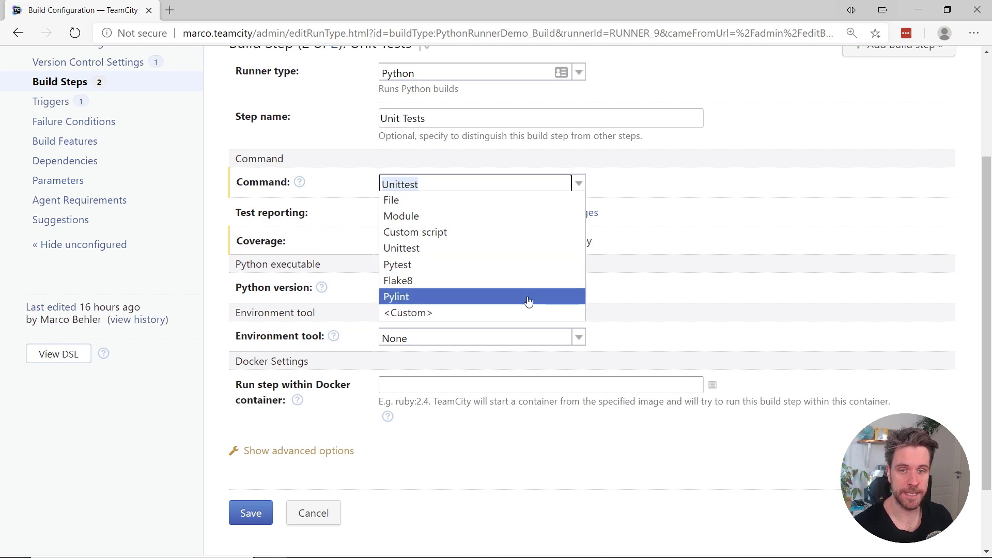
pyautogui.click(401, 247)
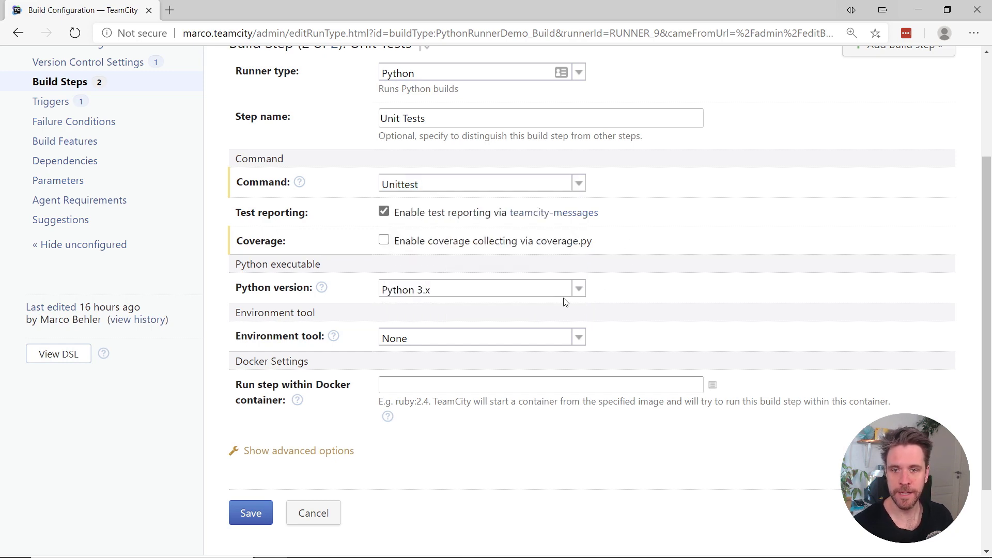
pyautogui.click(577, 290)
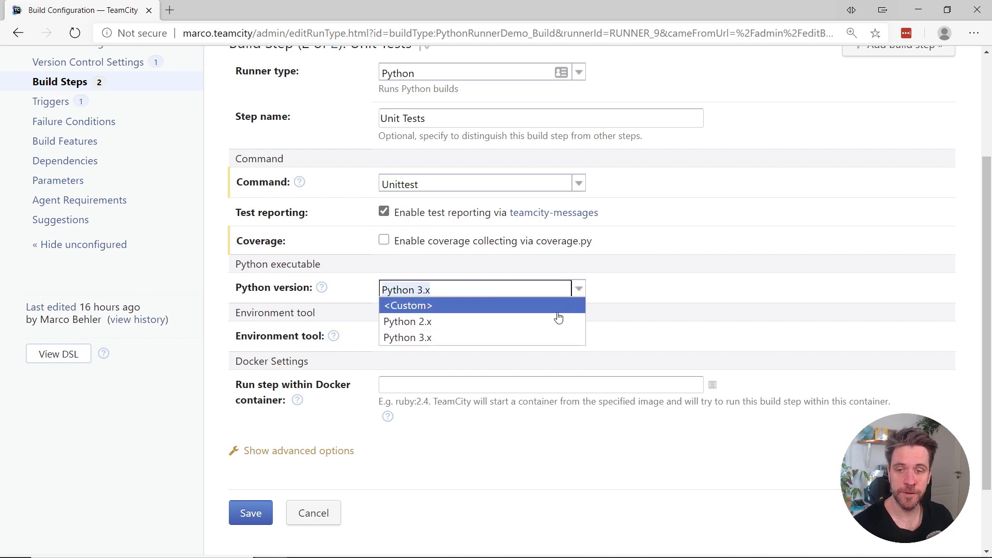
pyautogui.moveTo(546, 322)
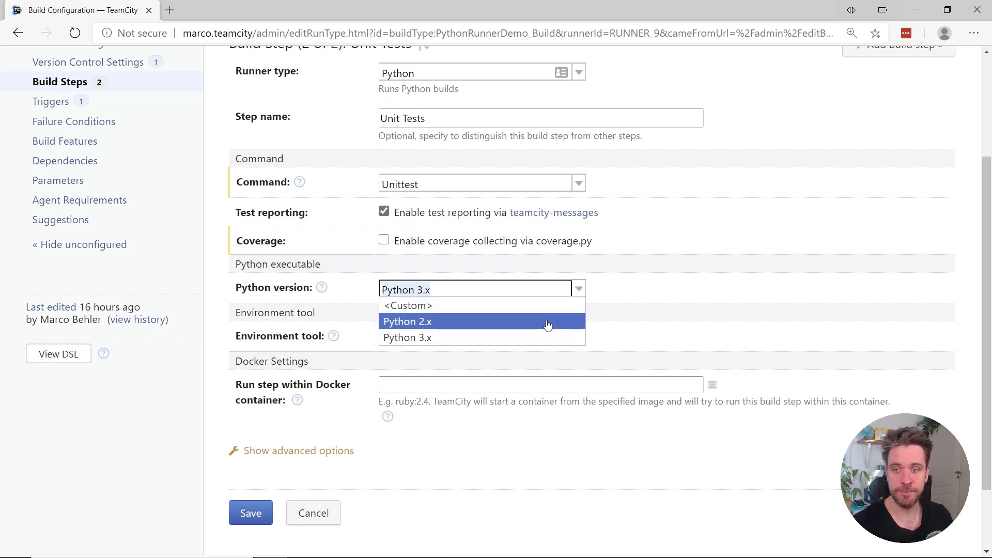
pyautogui.moveTo(612, 292)
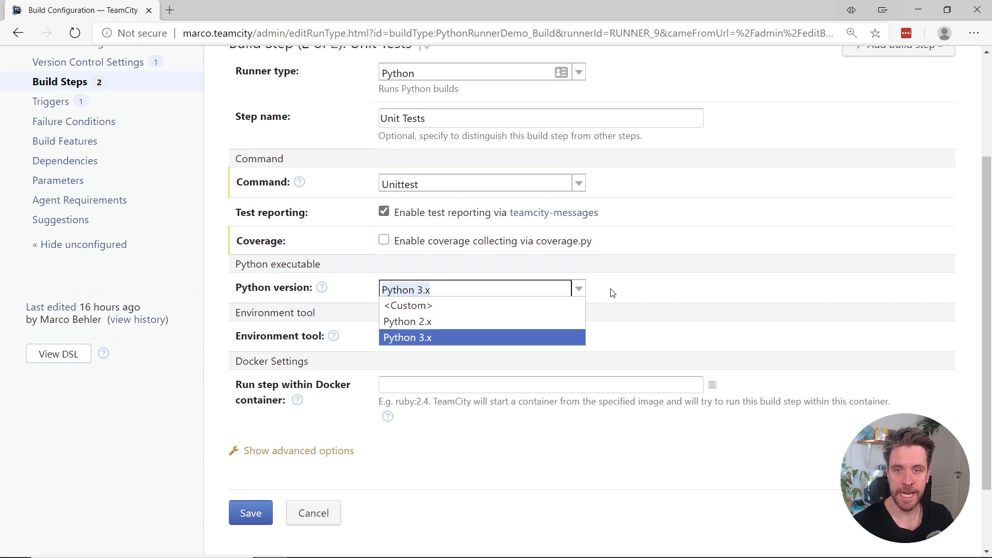
pyautogui.moveTo(614, 285)
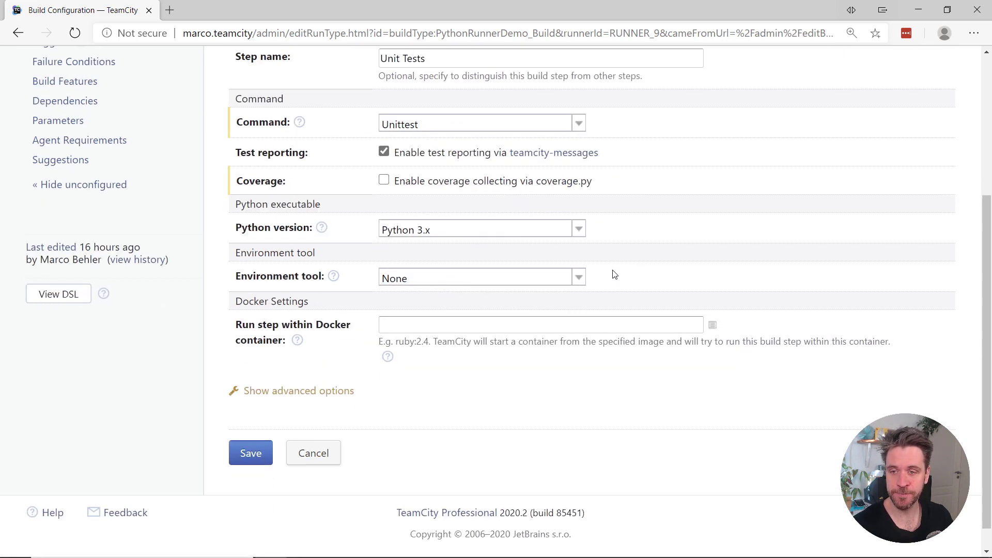
pyautogui.click(576, 278)
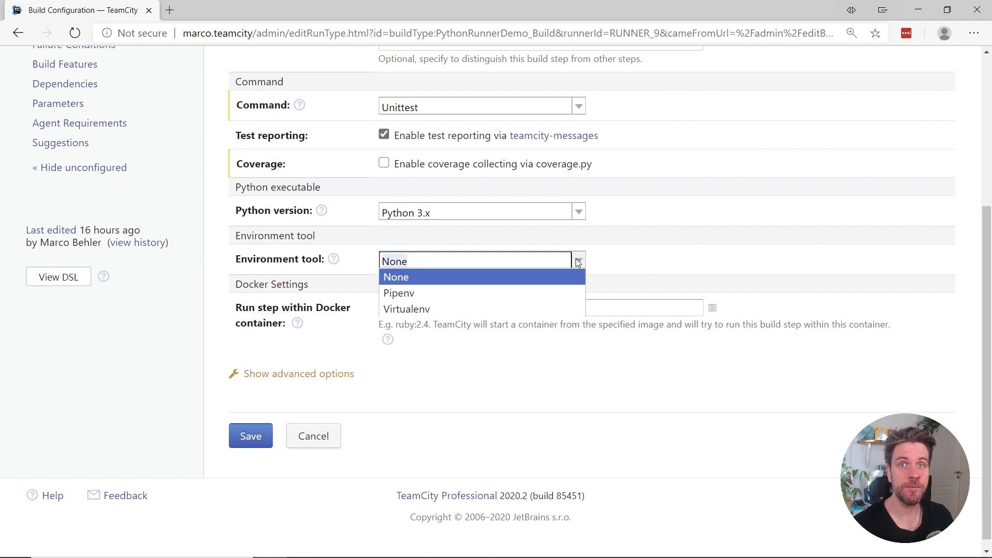
pyautogui.moveTo(534, 292)
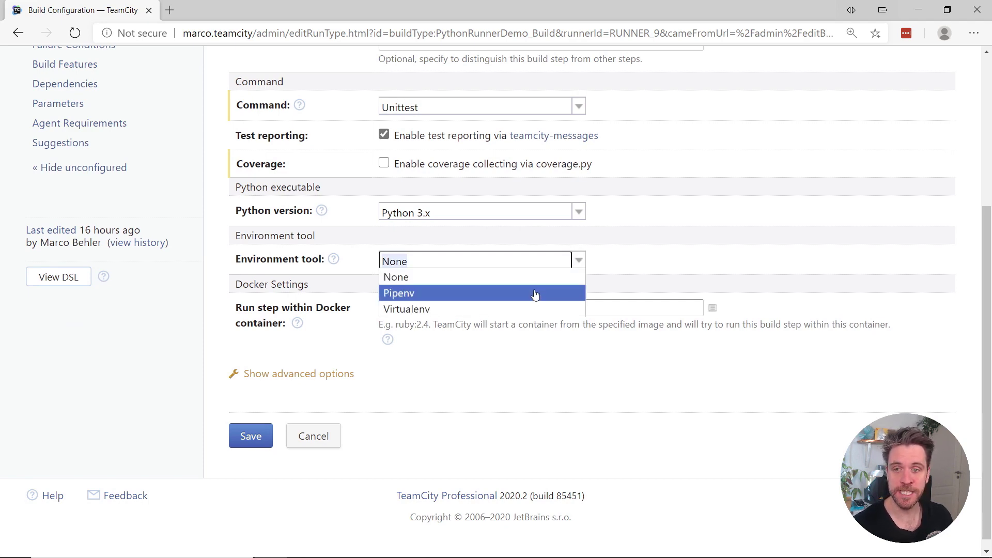
pyautogui.moveTo(618, 280)
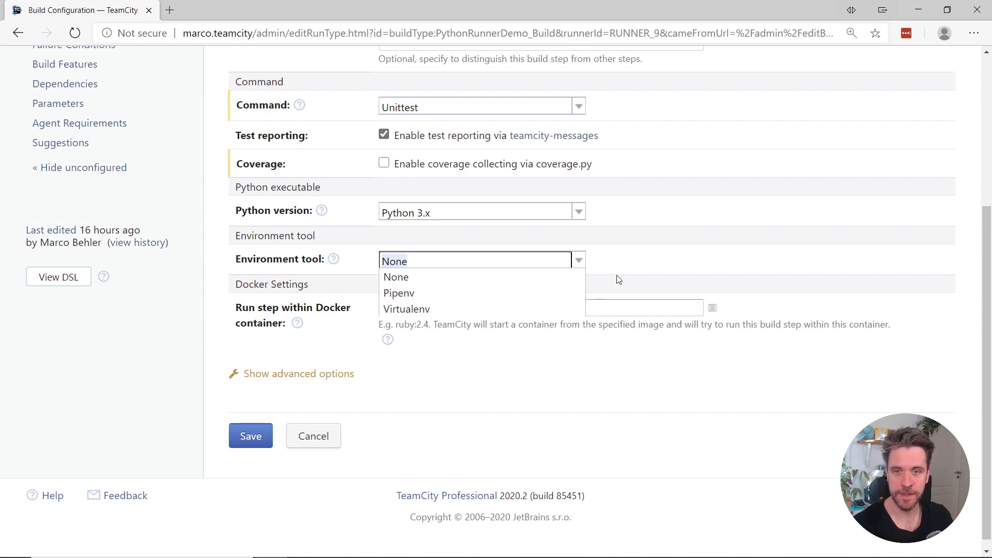
pyautogui.click(396, 277)
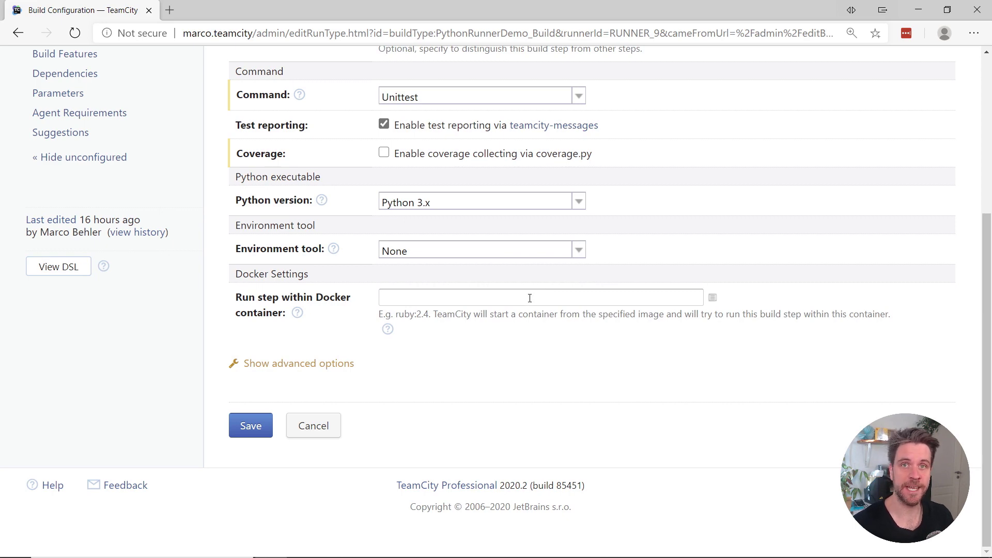
pyautogui.moveTo(320, 355)
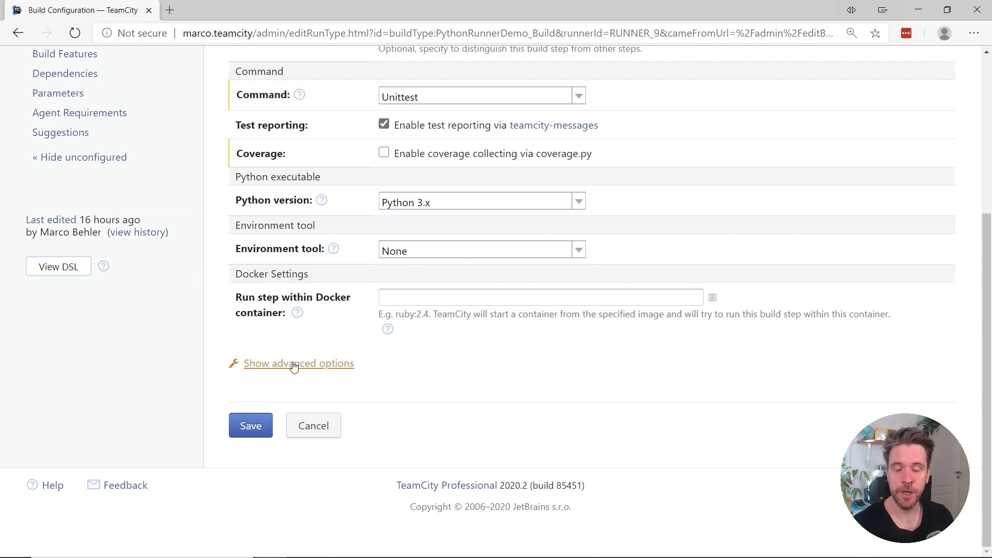
# Reveal the step's advanced settings and examine the unit_tests.py script argument.
pyautogui.click(298, 363)
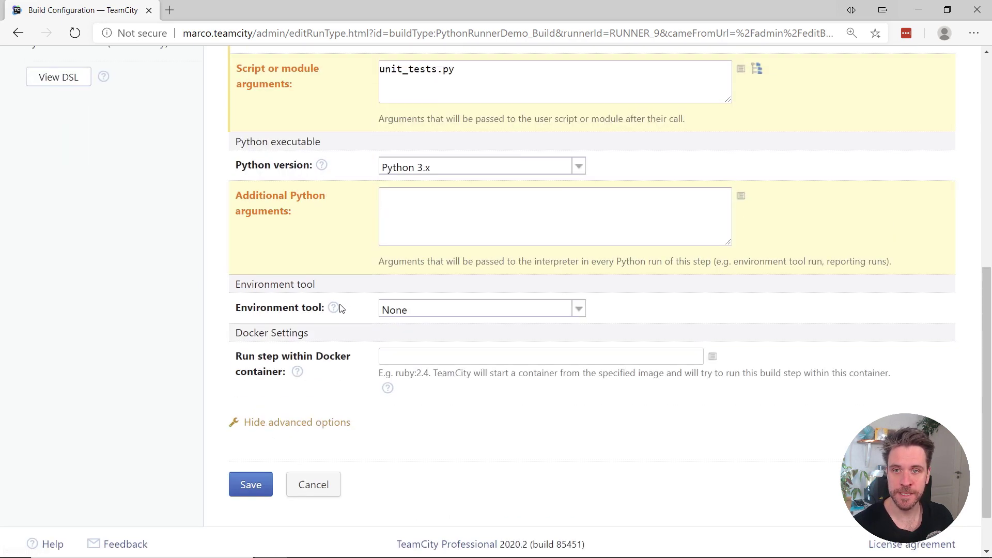
pyautogui.scroll(3)
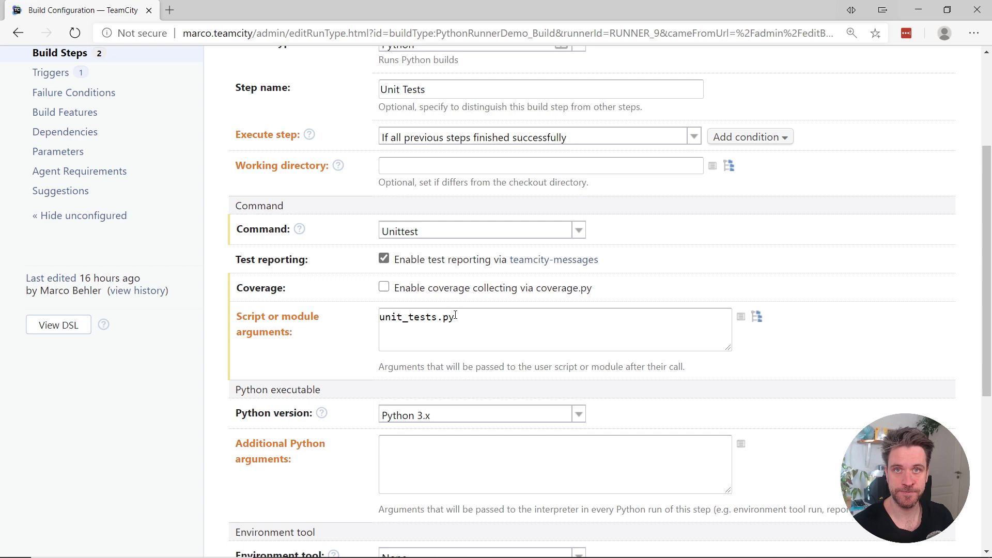
pyautogui.click(59, 53)
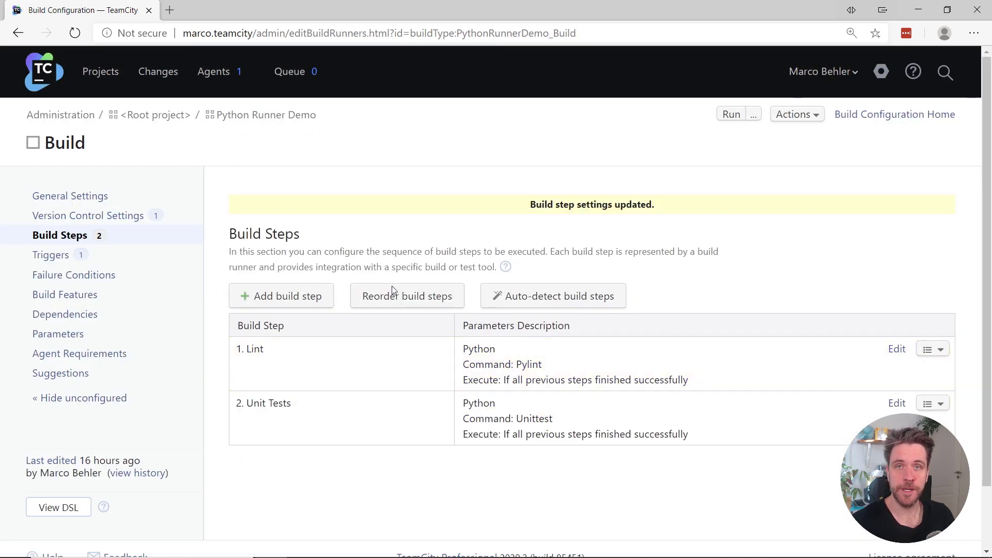
pyautogui.moveTo(292, 403)
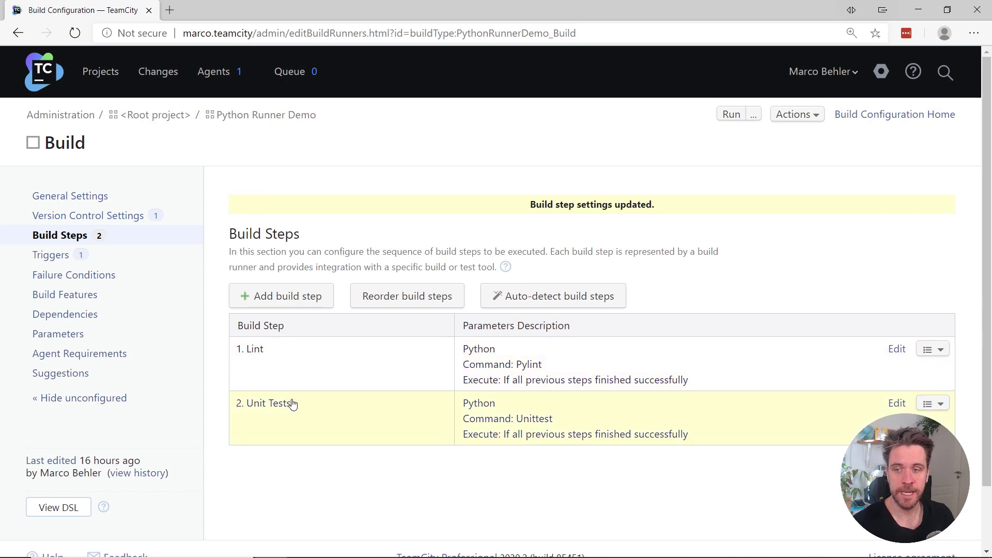
pyautogui.moveTo(295, 357)
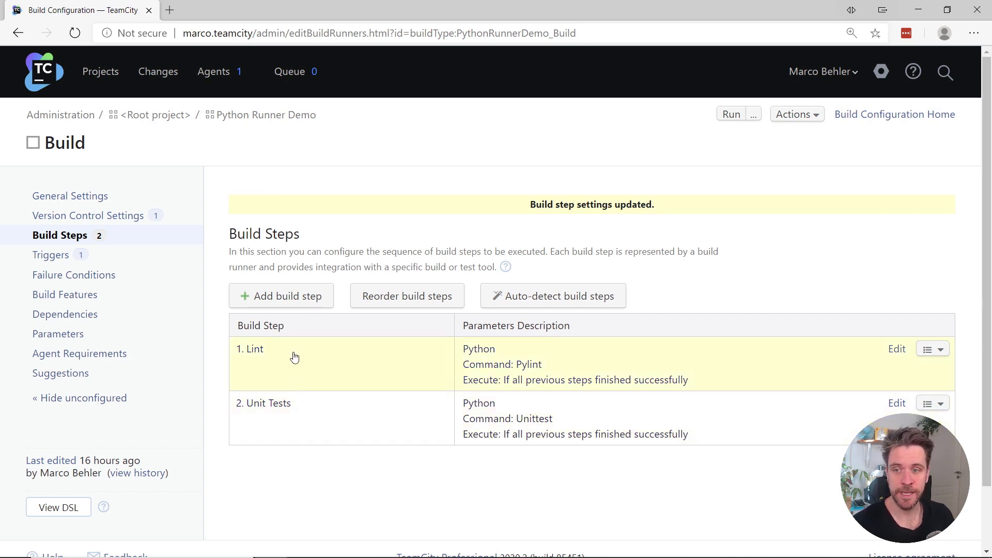
pyautogui.moveTo(366, 335)
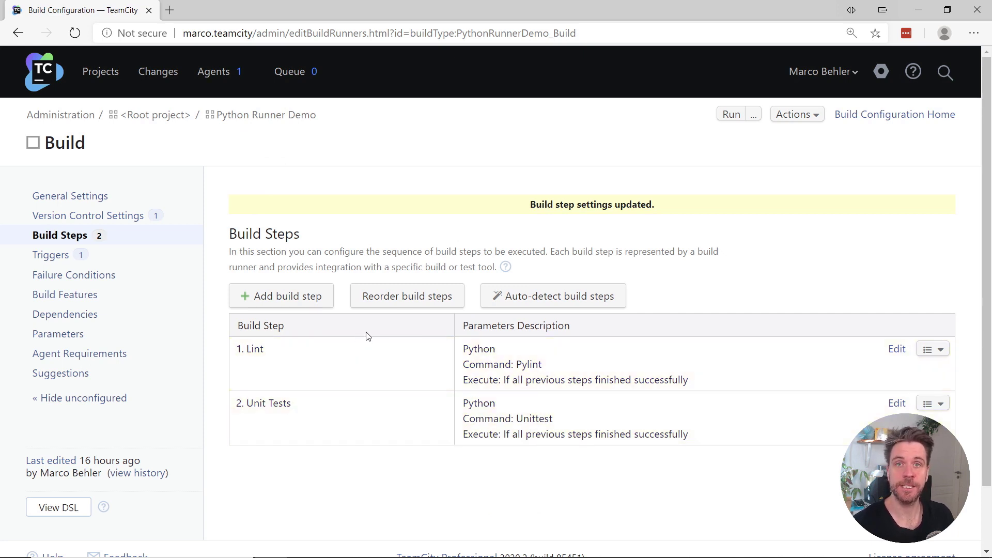
# Queue a new run of the Python Runner Demo build.
pyautogui.click(730, 115)
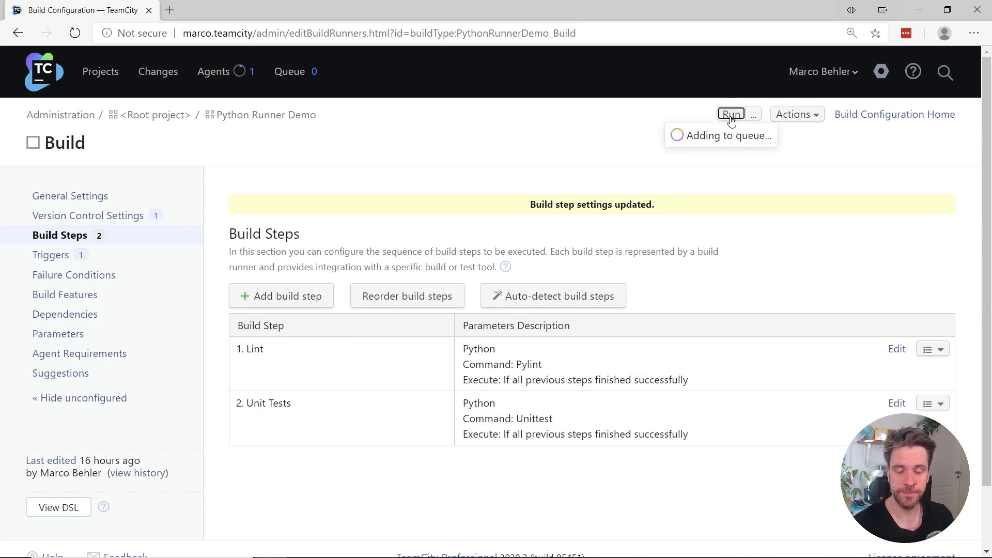
pyautogui.moveTo(100, 71)
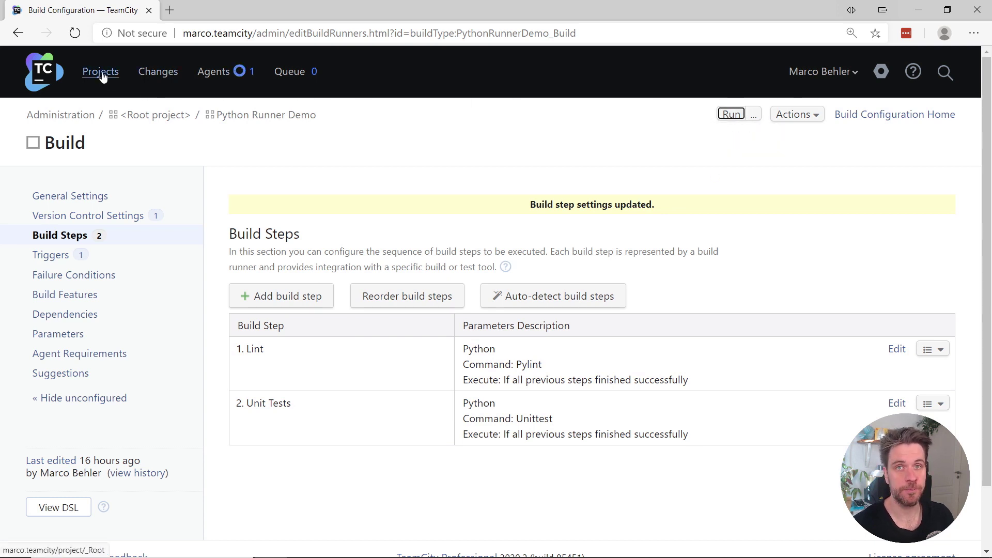
# Navigate from Projects into Python Runner Demo and view build #12's results.
pyautogui.click(100, 71)
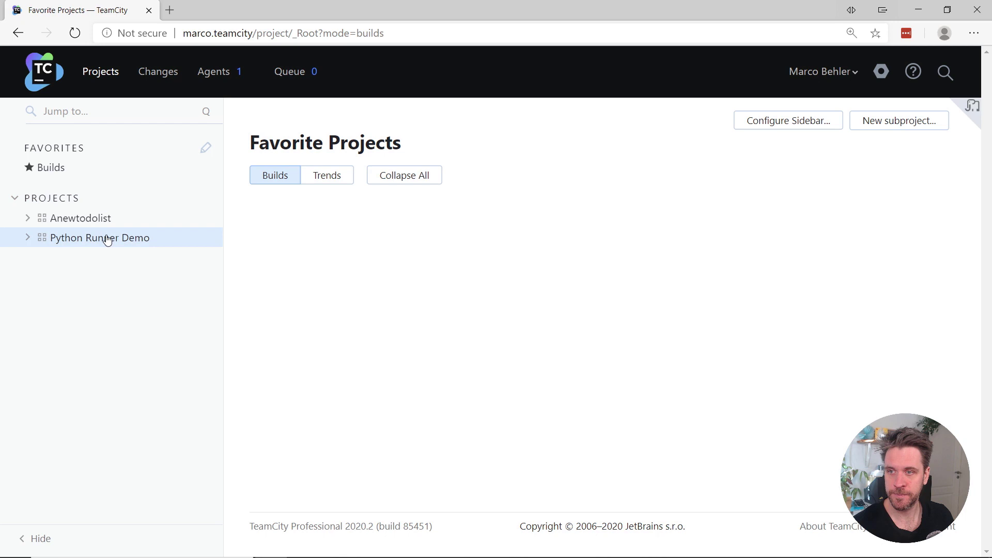
pyautogui.click(99, 238)
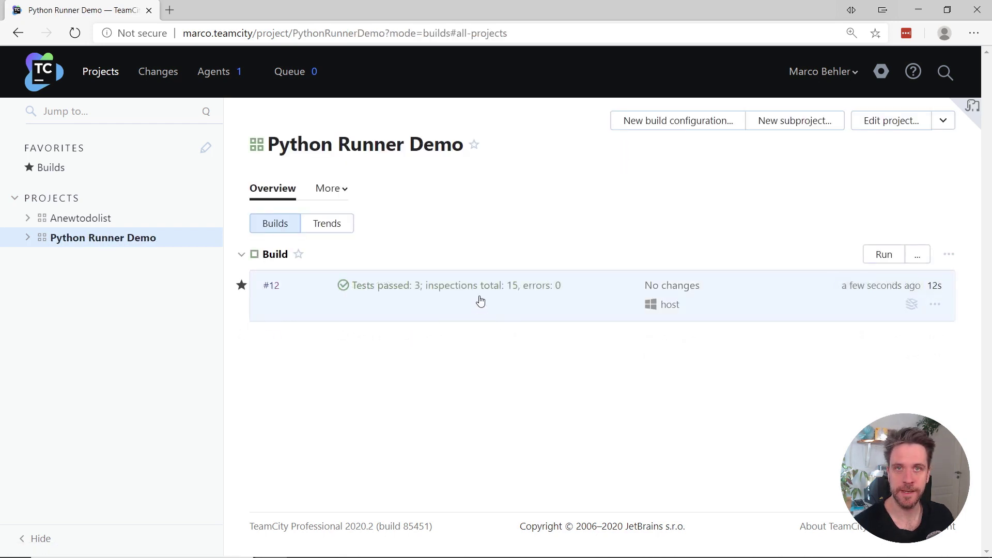
pyautogui.click(271, 285)
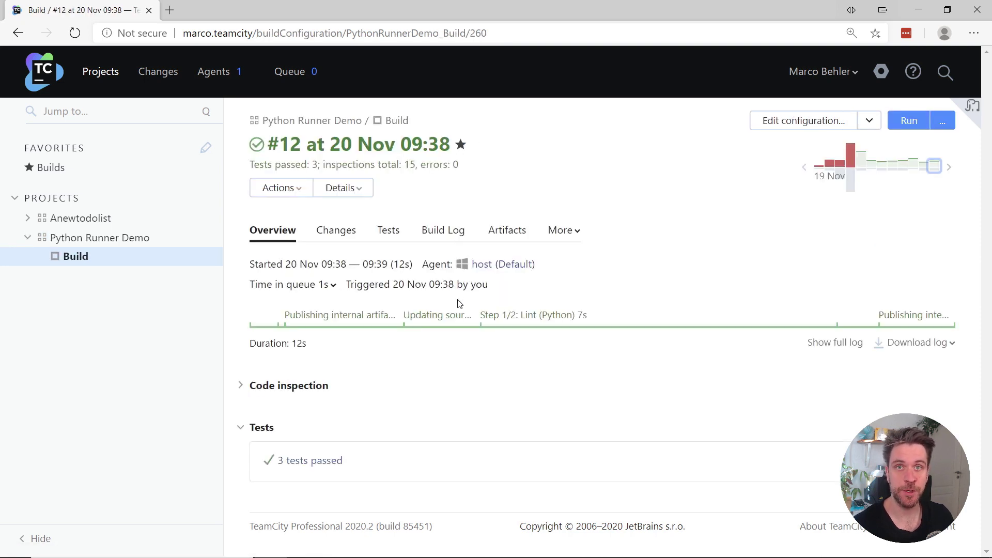
pyautogui.moveTo(280, 436)
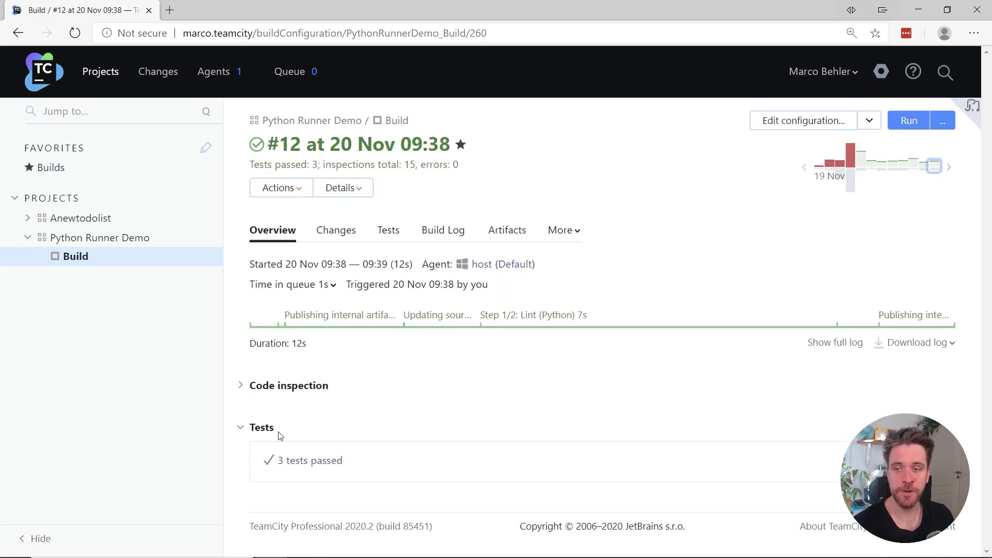
pyautogui.moveTo(309, 459)
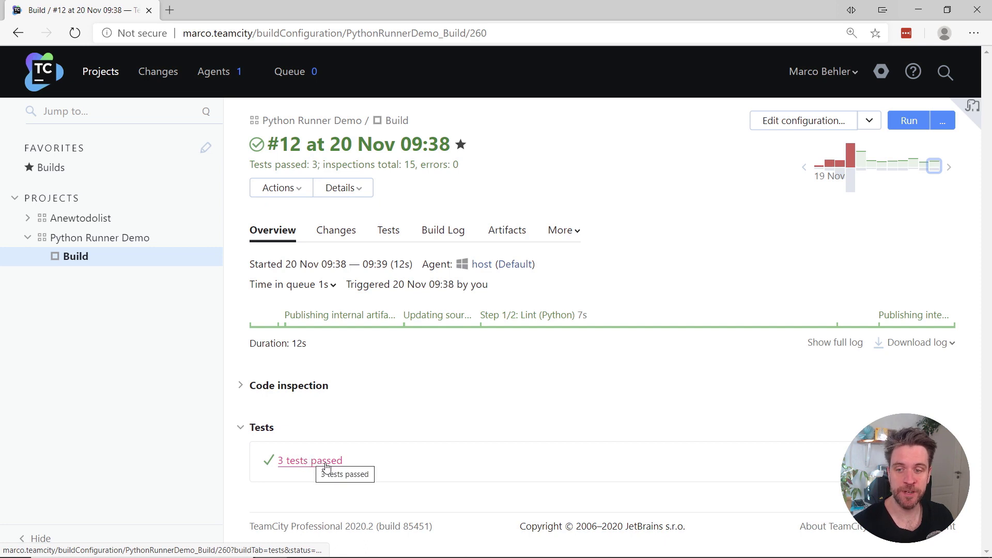
# List the 3 passed tests, then return to the build overview for the inspection summary.
pyautogui.click(309, 460)
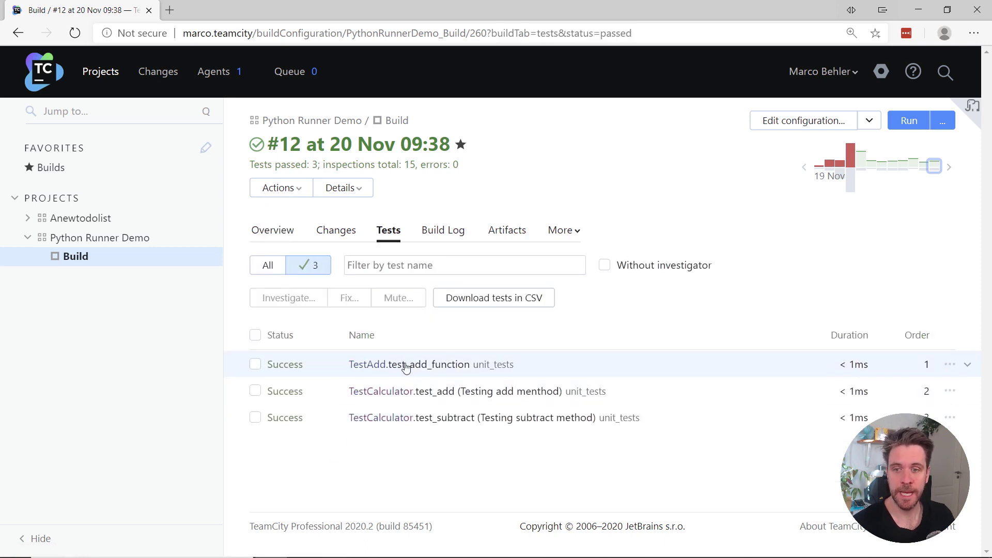
pyautogui.moveTo(435, 377)
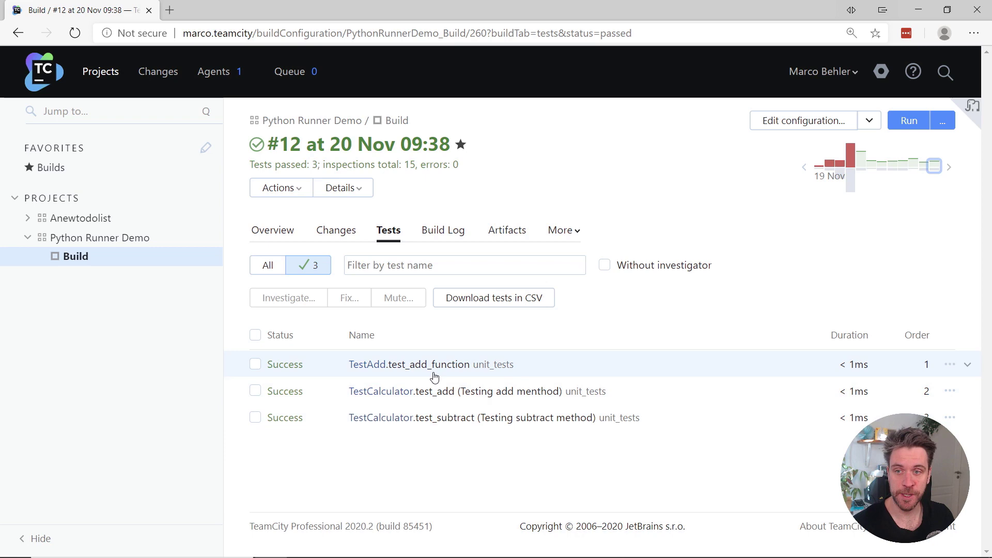
pyautogui.click(272, 230)
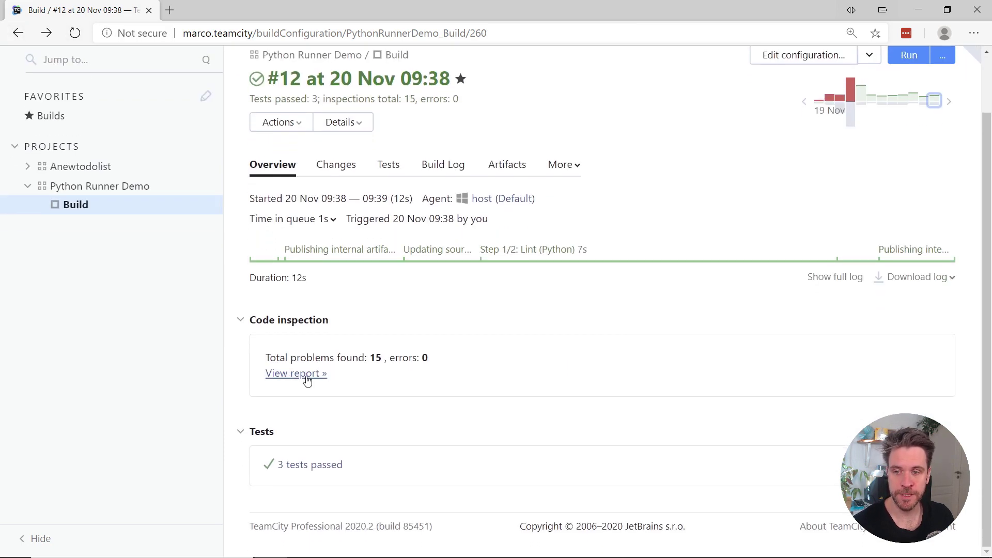
# Expand the Pylint report's 15 calculator.py problems, then go to the build's configuration settings.
pyautogui.click(295, 373)
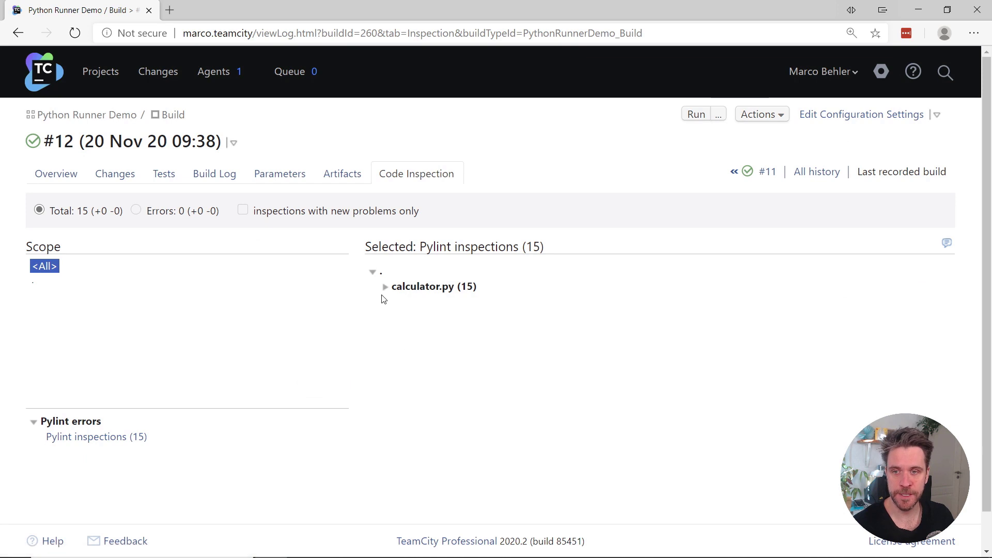
pyautogui.click(384, 286)
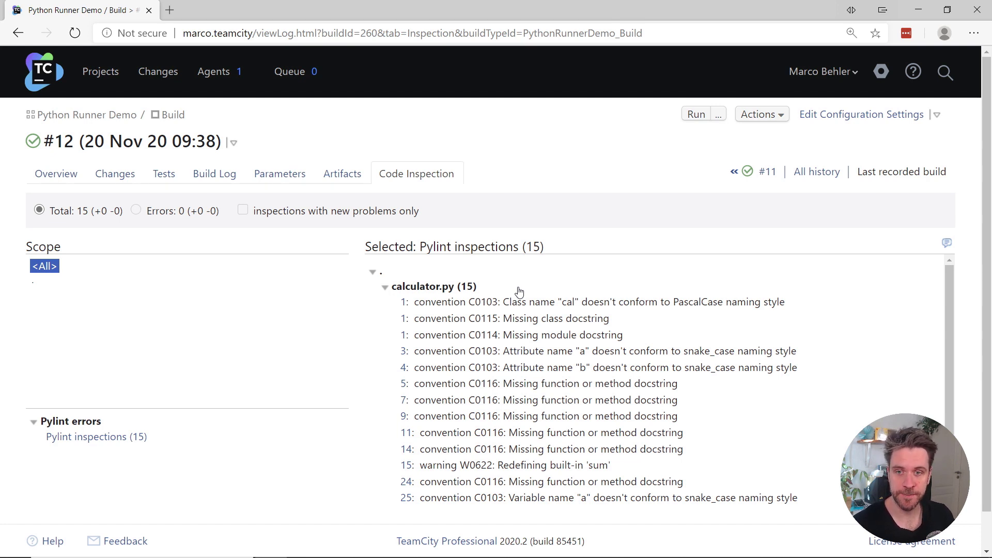
pyautogui.moveTo(818, 169)
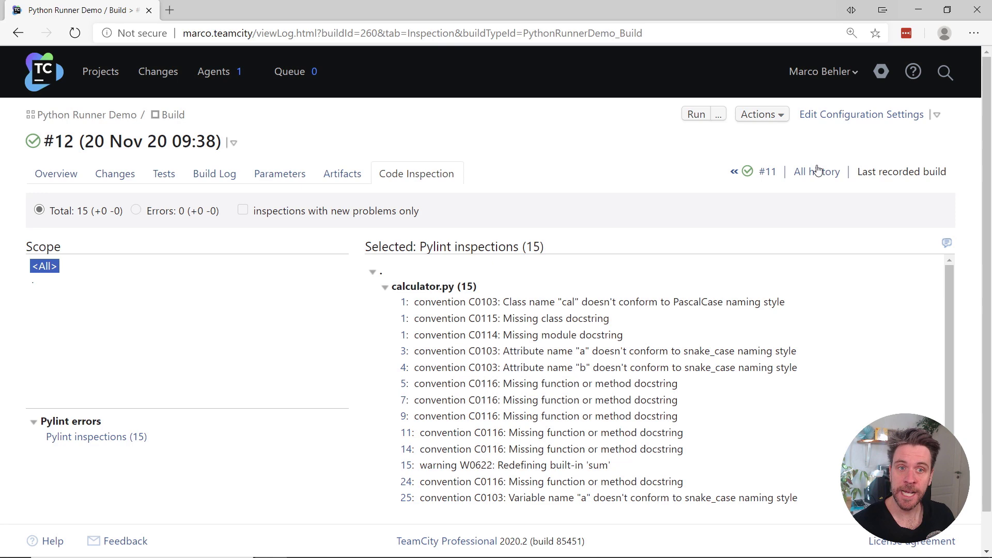
pyautogui.click(860, 114)
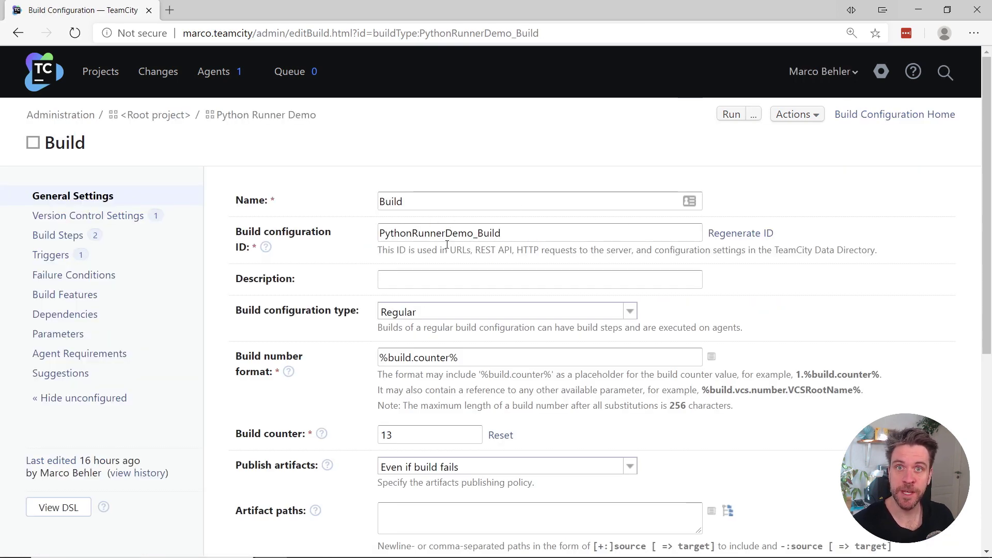
# Display the build configuration as Kotlin DSL with its Lint and Unit Tests steps.
pyautogui.scroll(-3)
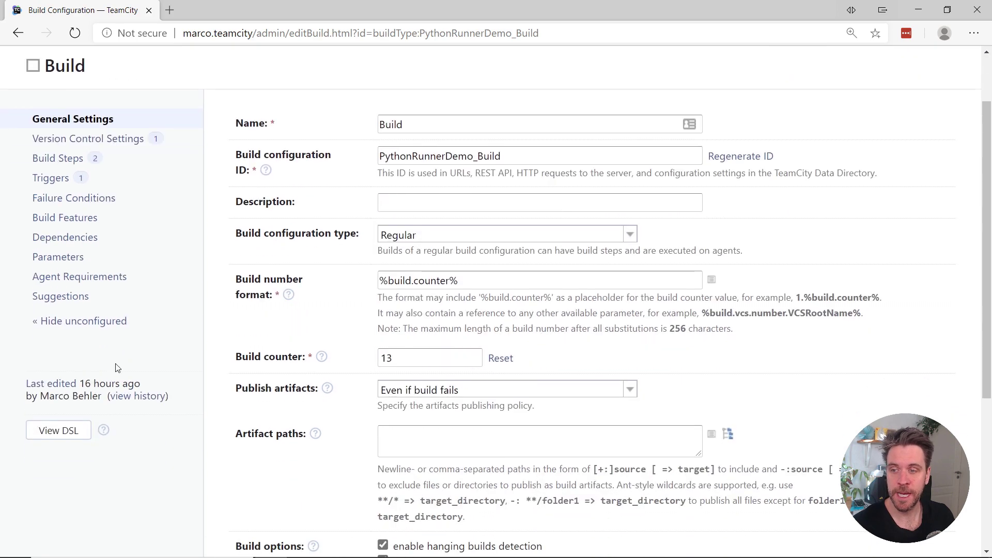
pyautogui.click(58, 430)
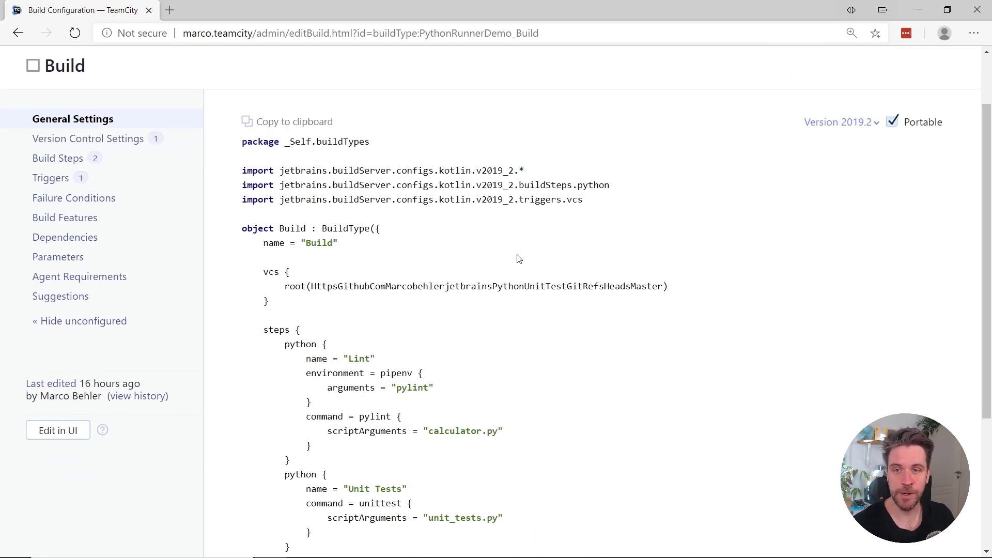